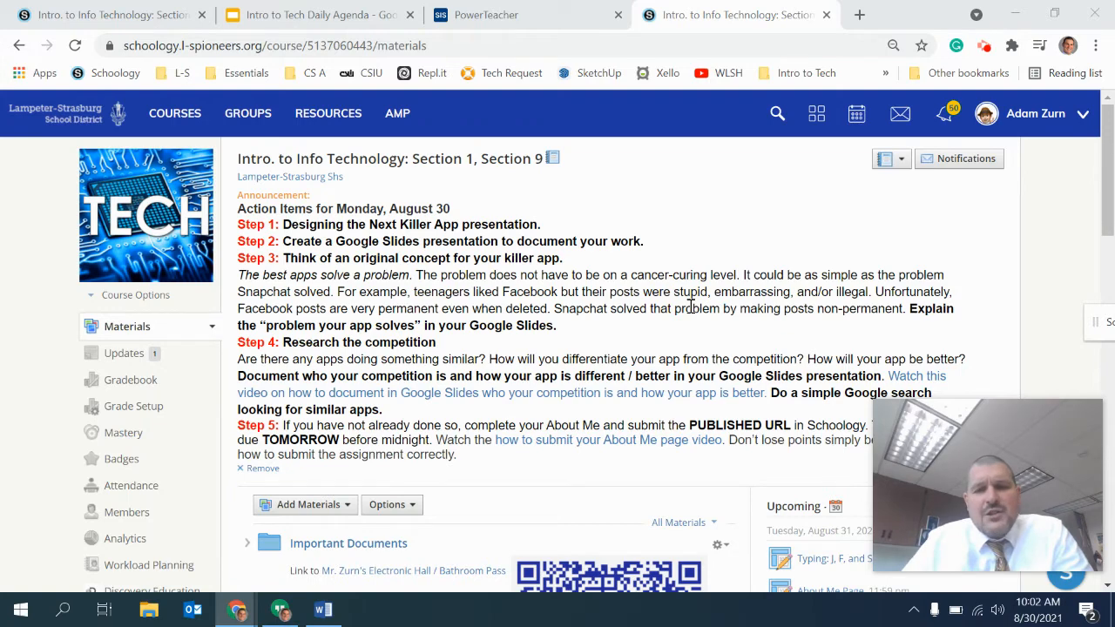
View the course updates feed, then return to the course Materials list.
scroll("down", 3)
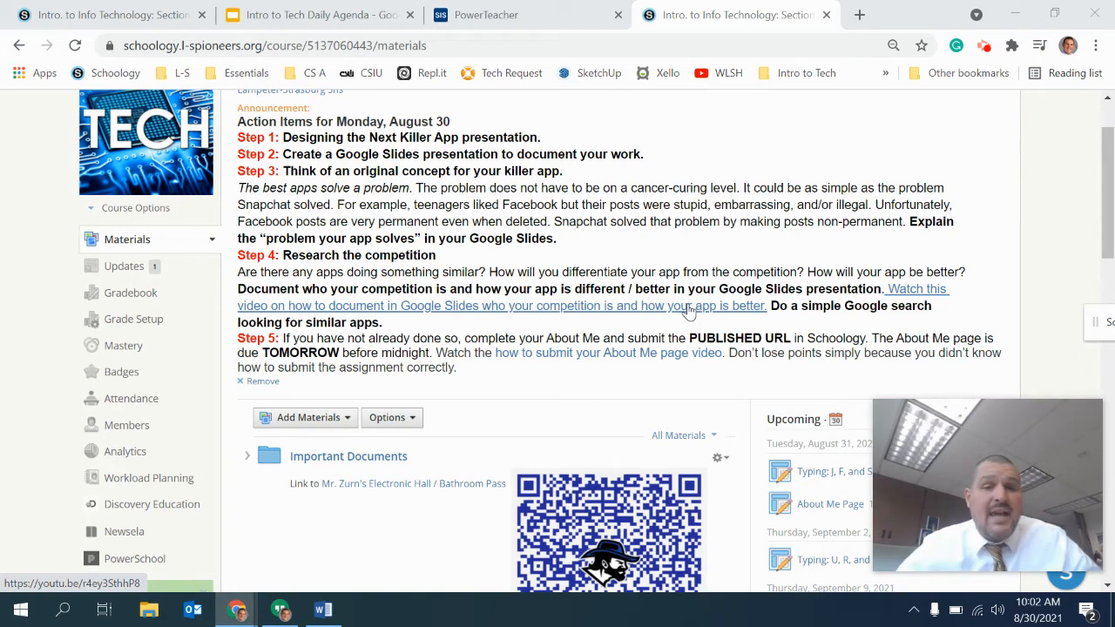
left_click(123, 266)
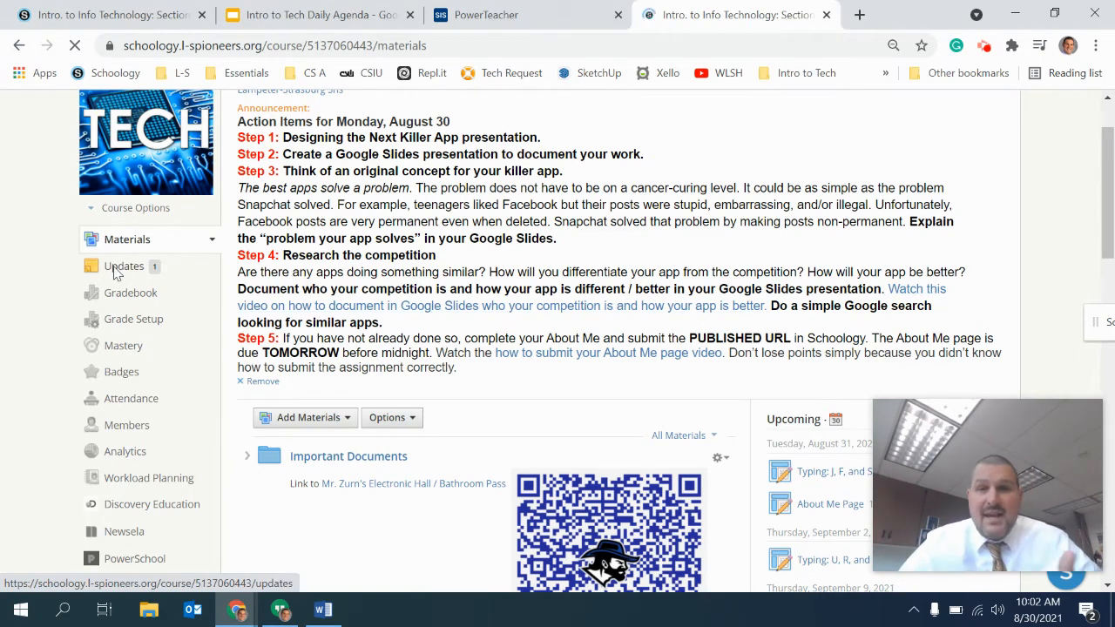
left_click(124, 265)
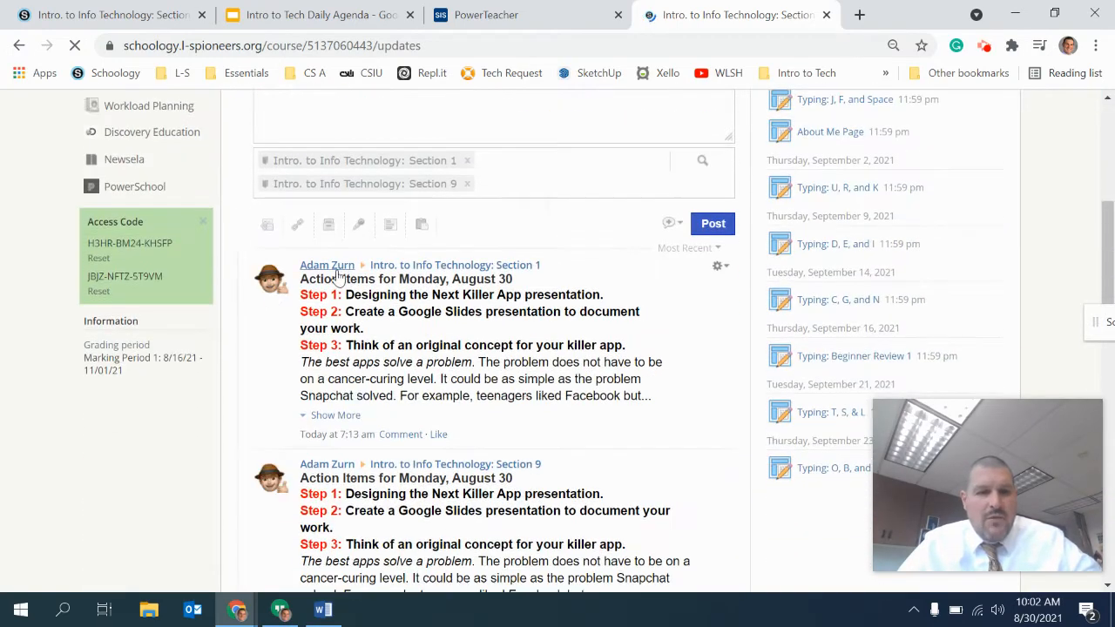
scroll("down", 3)
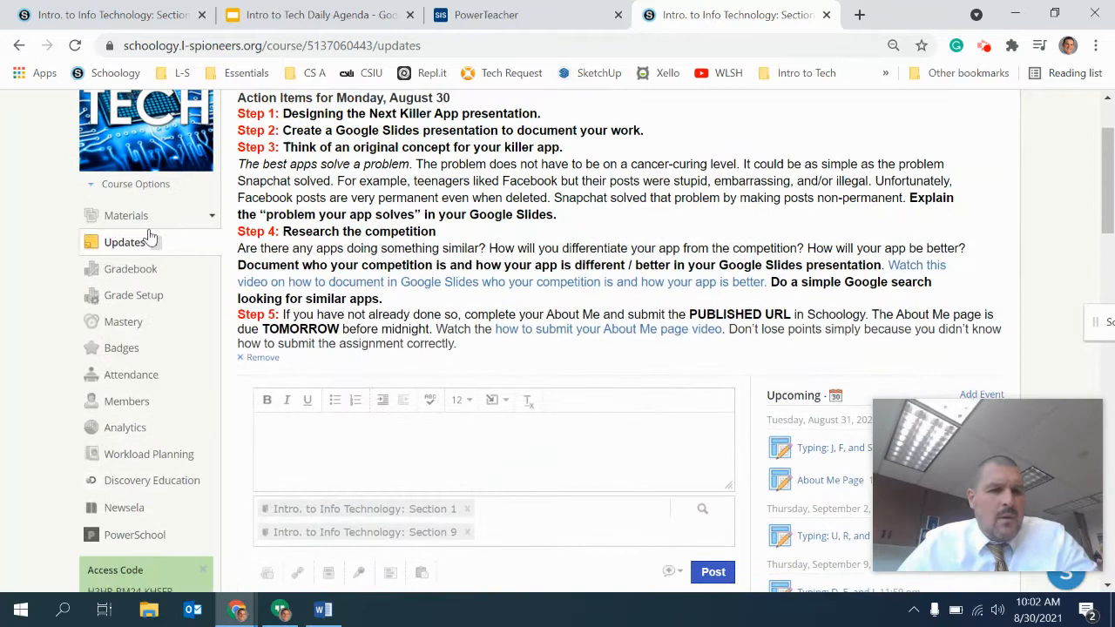
left_click(125, 215)
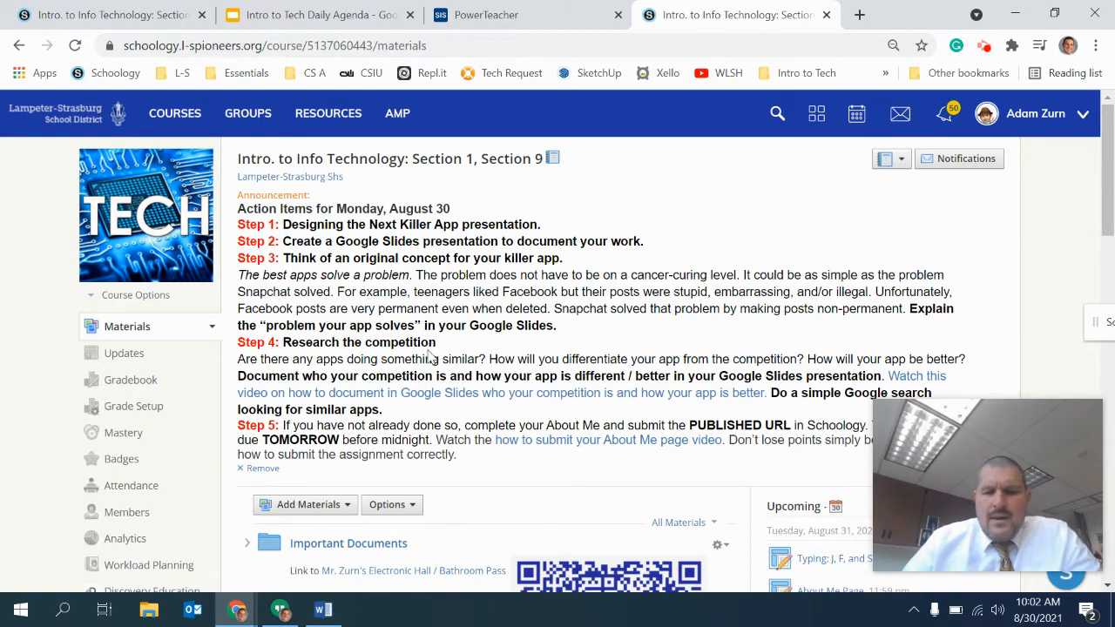
mouse_move(427, 406)
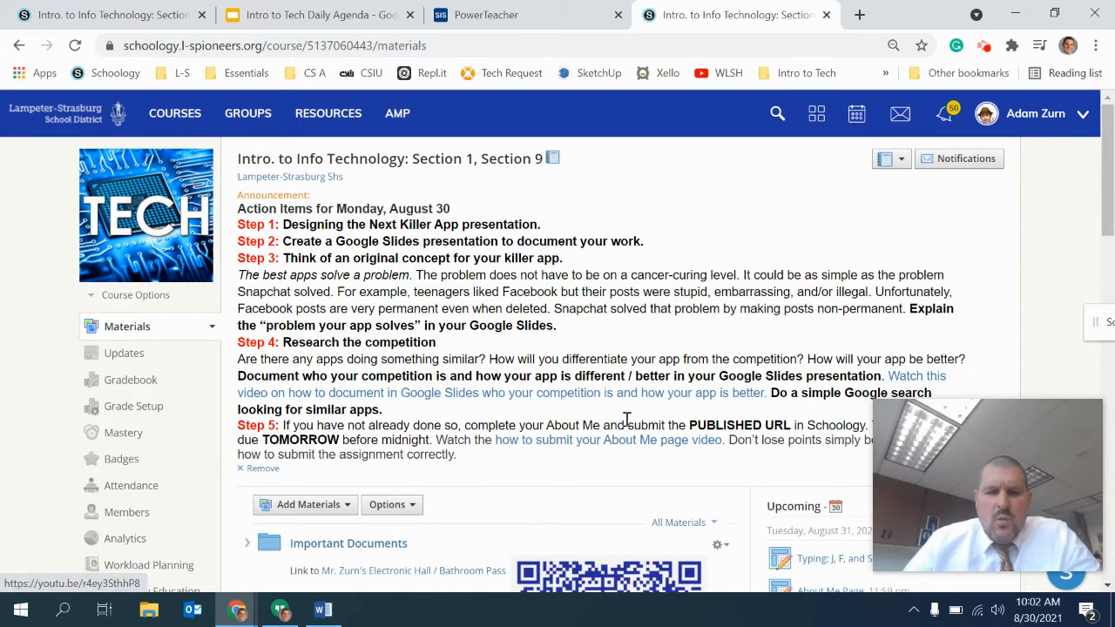
Open the Designing the Next Killer App folder and the assignment inside it.
scroll("down", 3)
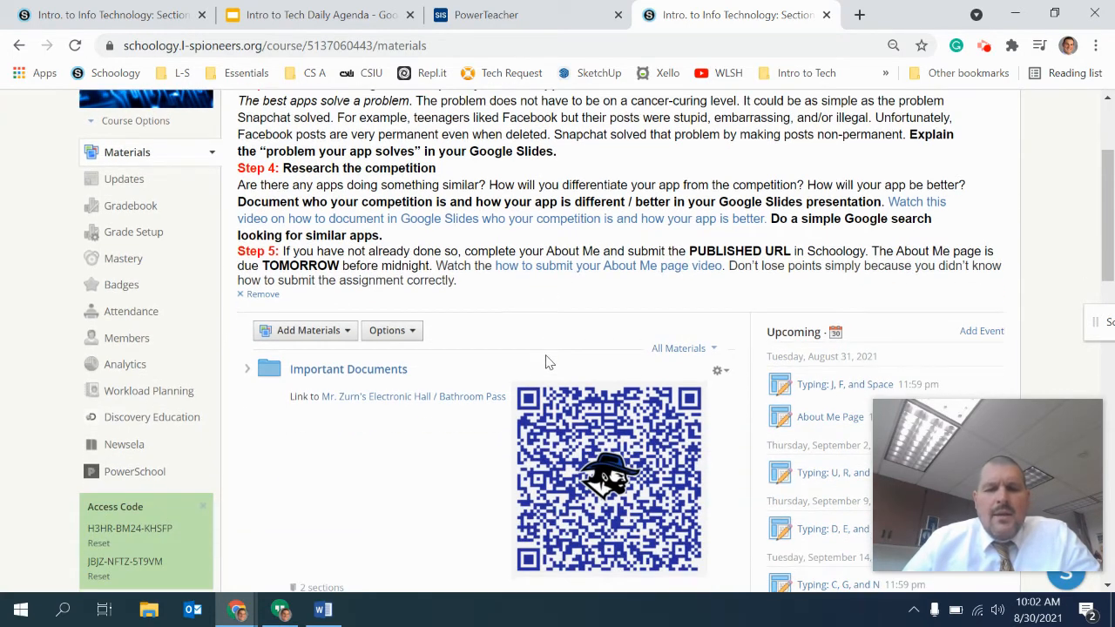
scroll("down", 3)
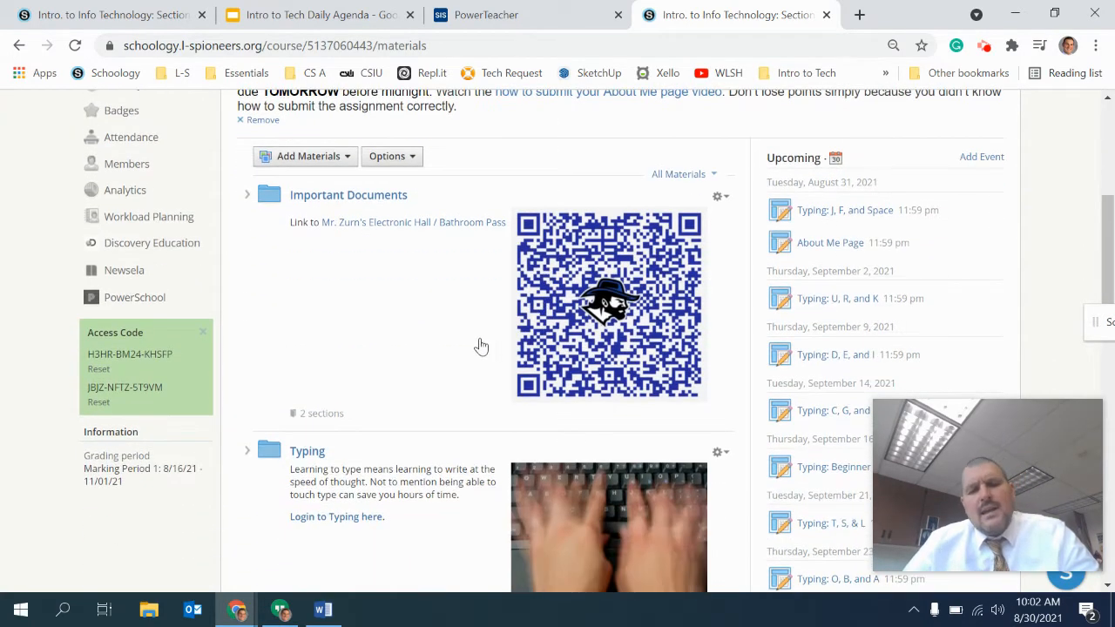
scroll("down", 3)
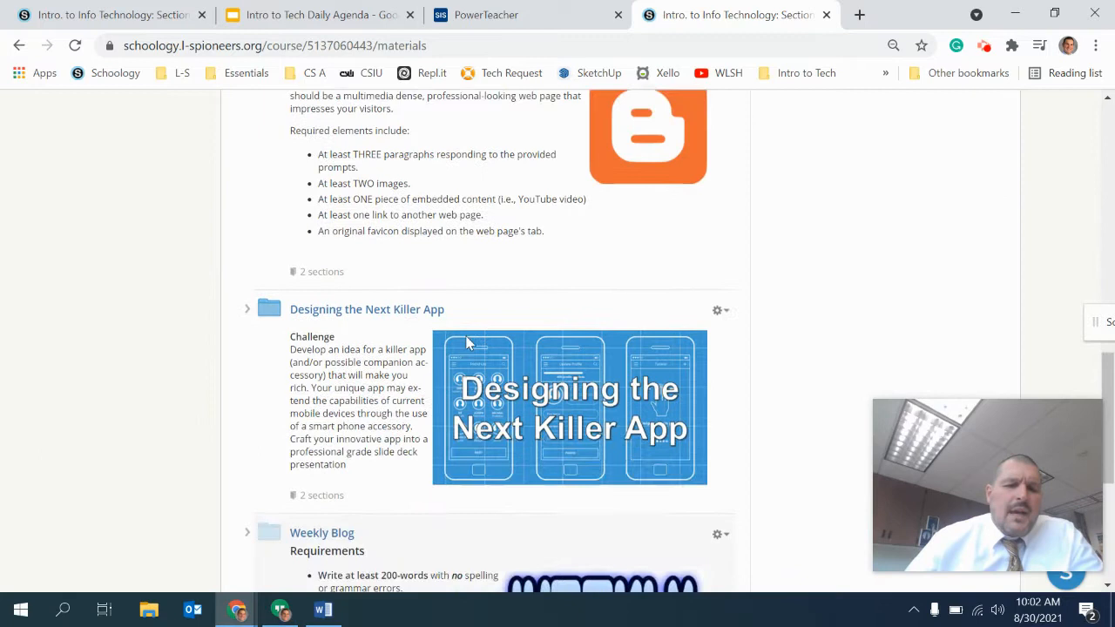
scroll("down", 3)
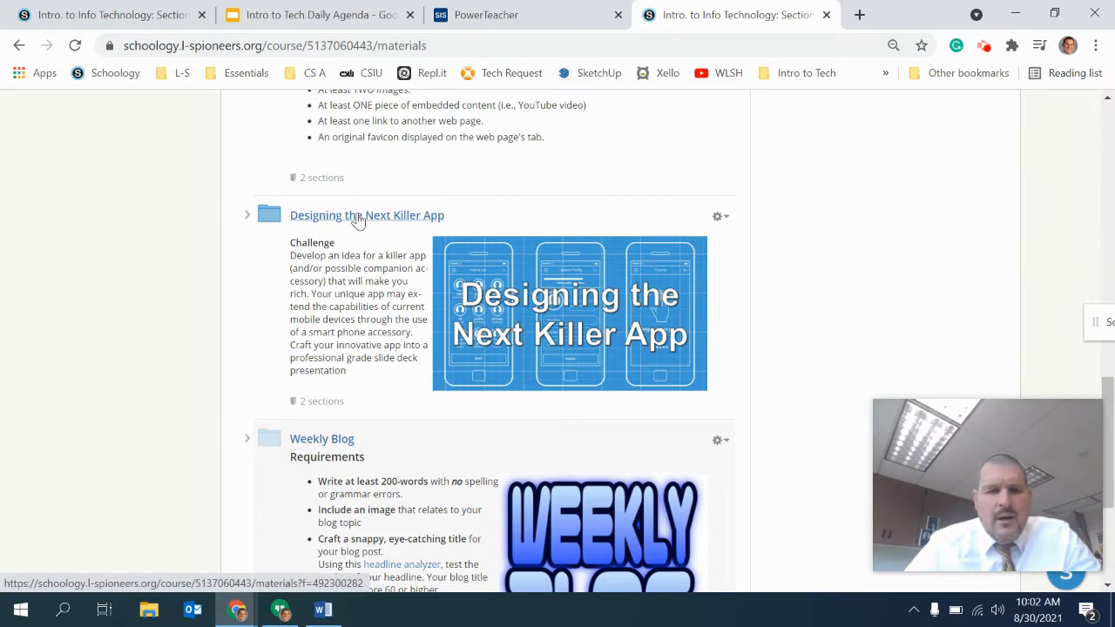
left_click(367, 215)
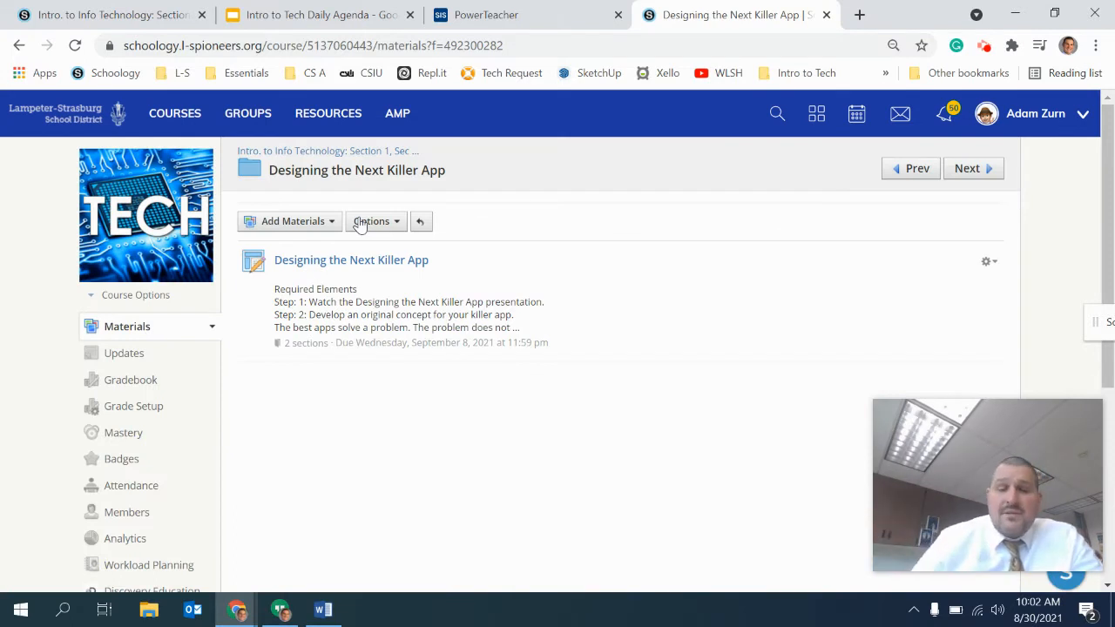
left_click(351, 260)
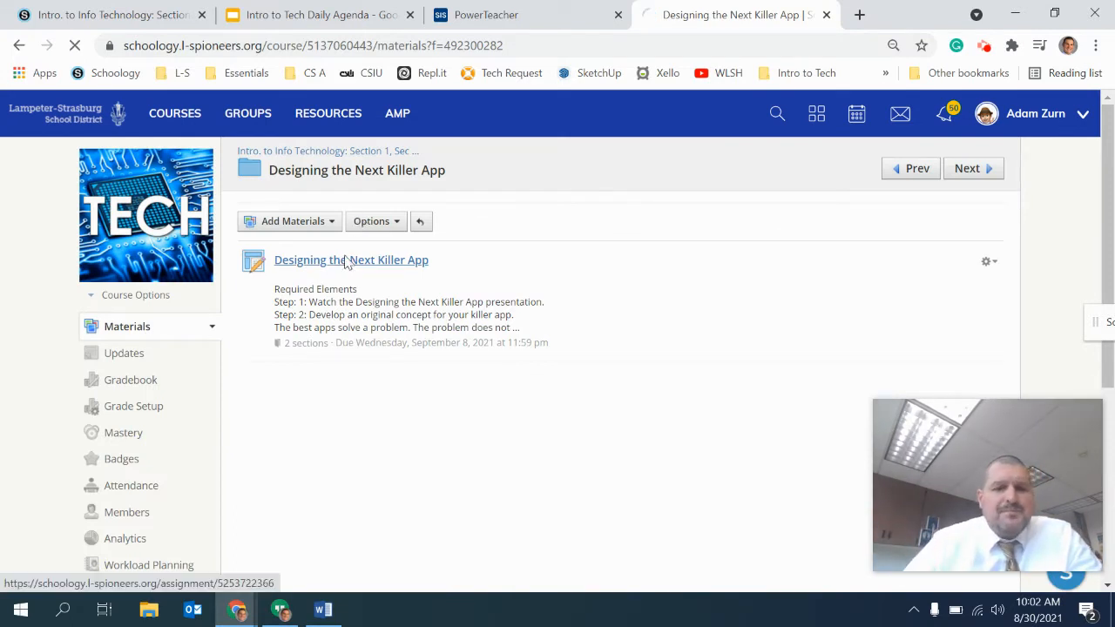
left_click(351, 260)
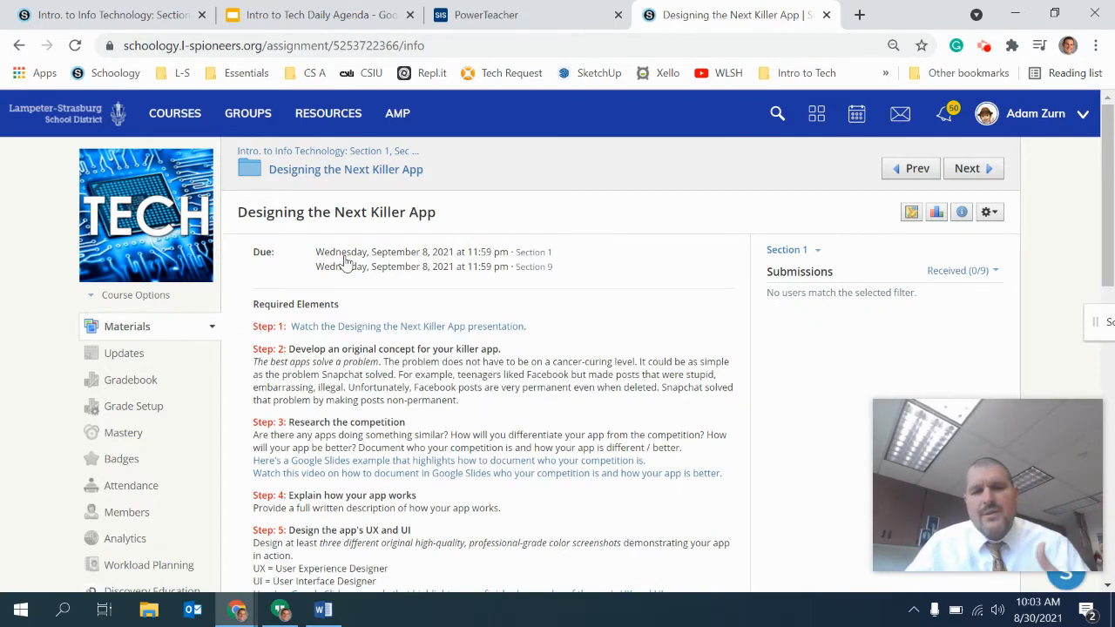
mouse_move(393, 300)
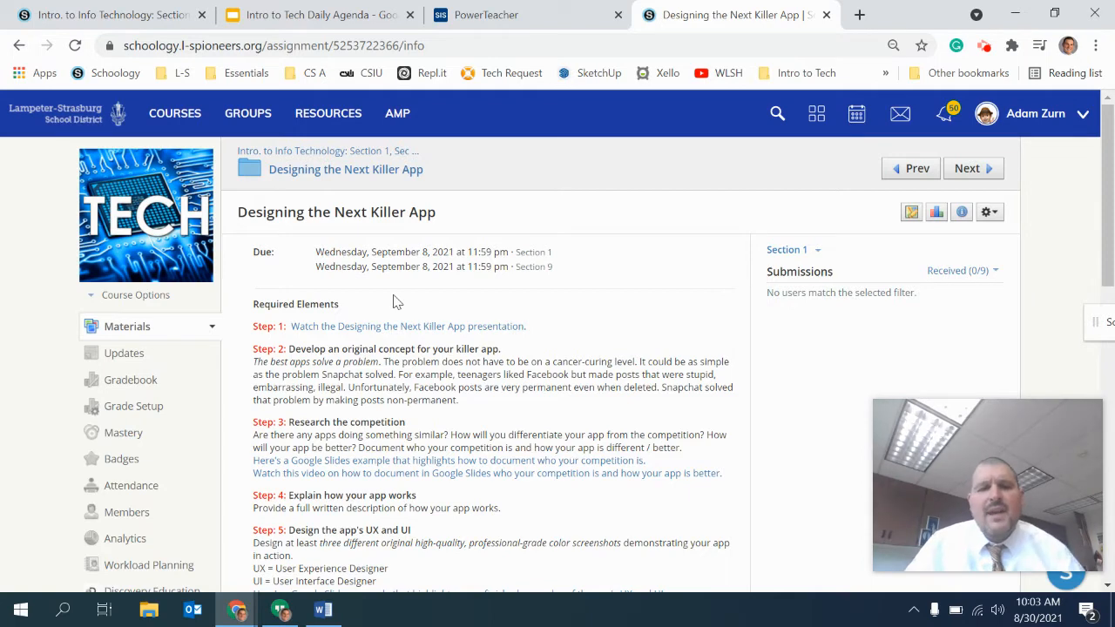
Read the assignment's ten required steps, summary checklist and student sample links.
scroll("down", 3)
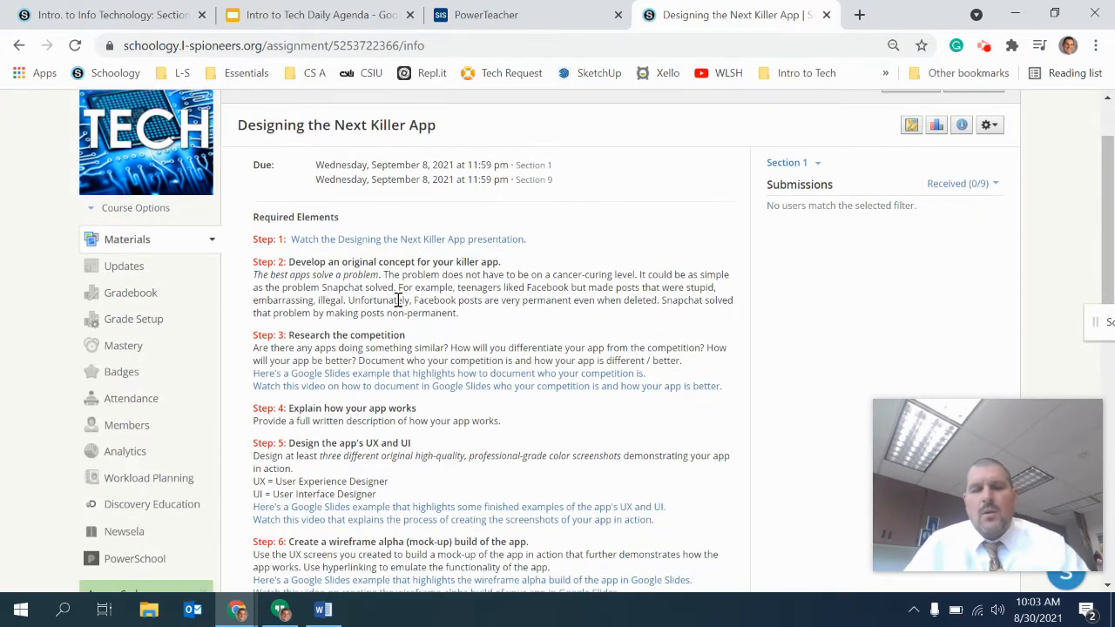
scroll("down", 3)
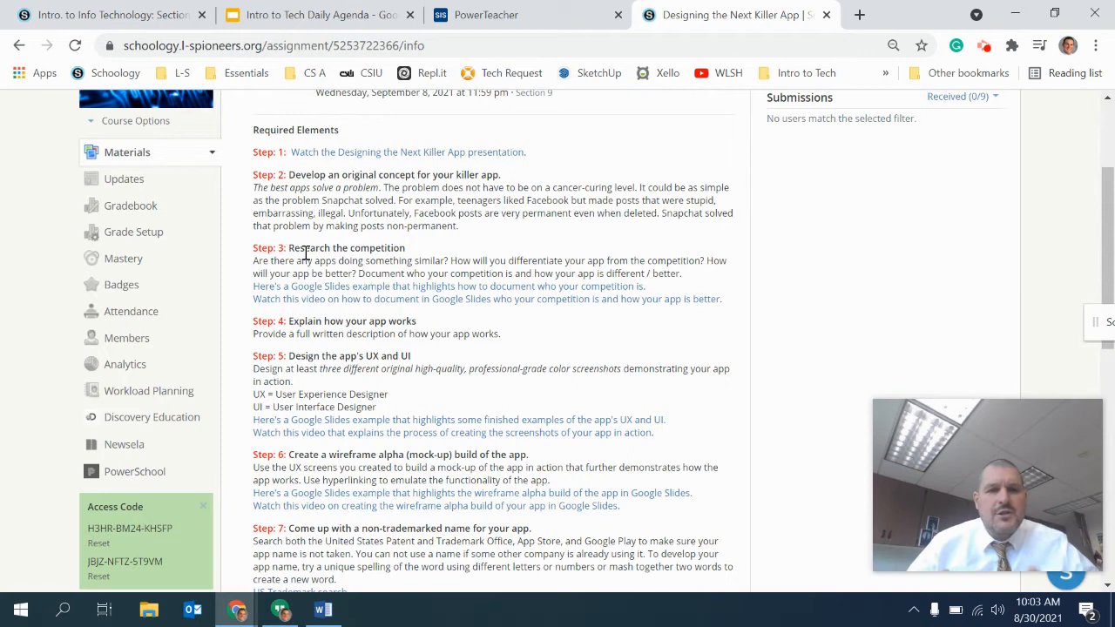
mouse_move(312, 319)
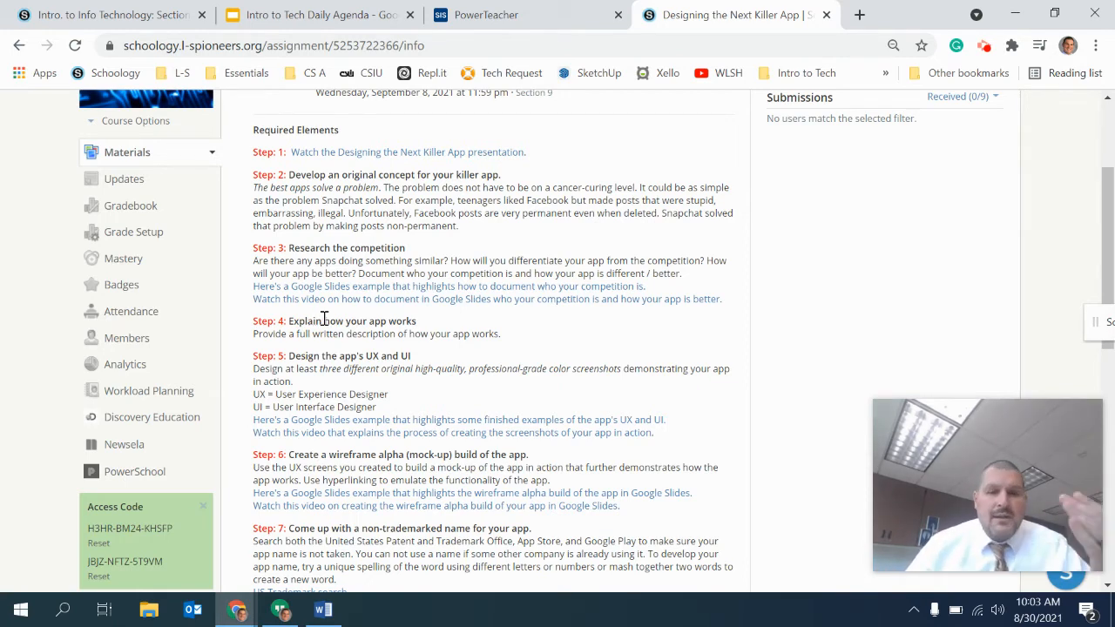
scroll("down", 3)
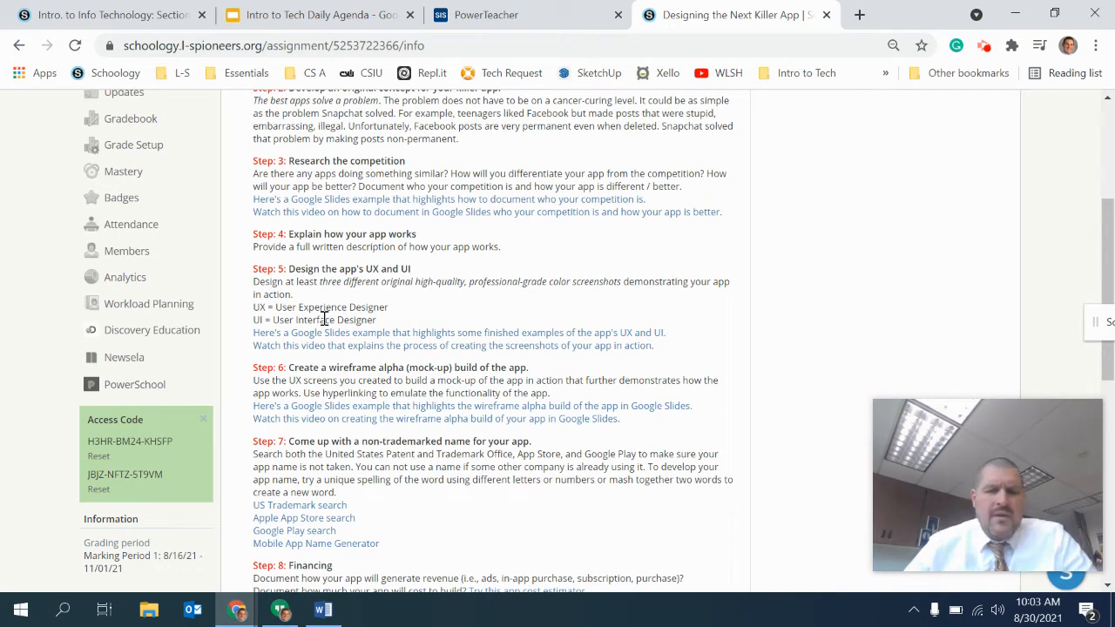
scroll("down", 3)
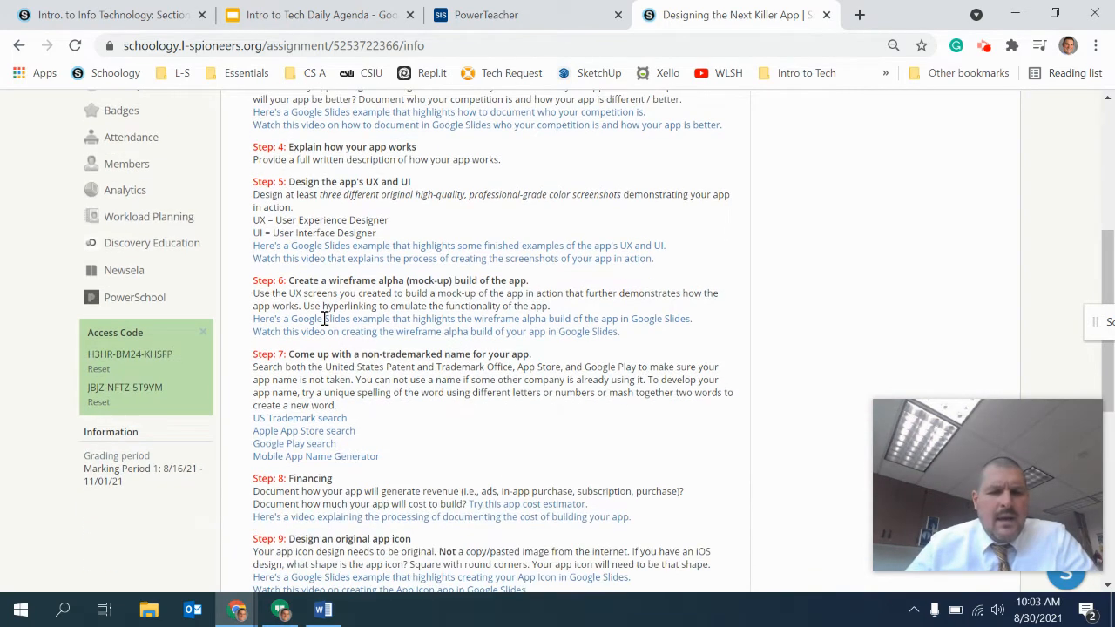
scroll("down", 3)
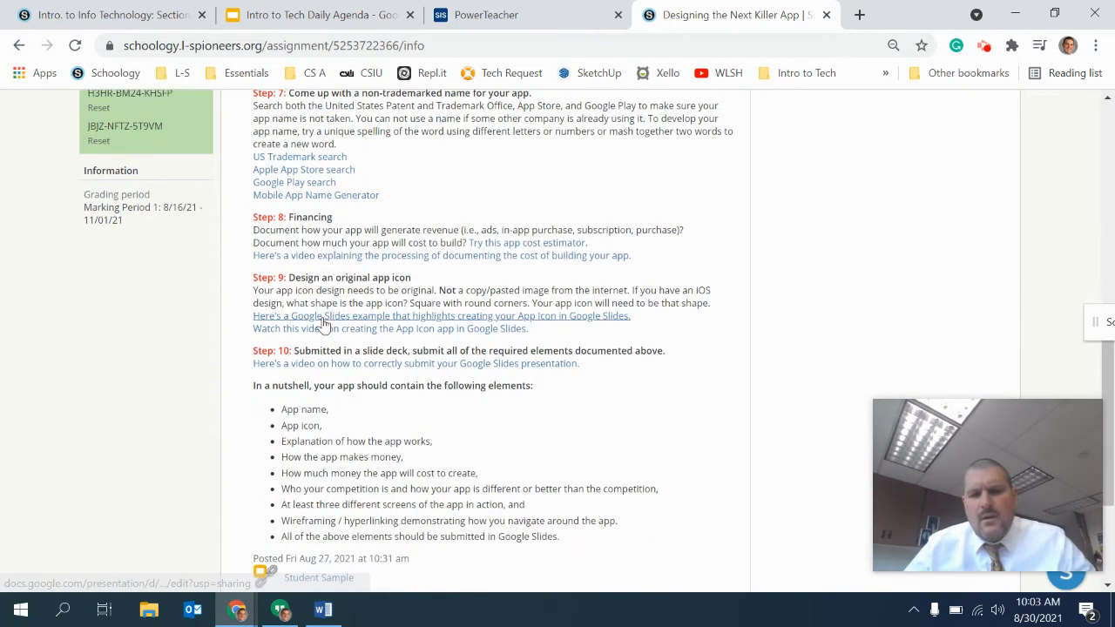
scroll("down", 3)
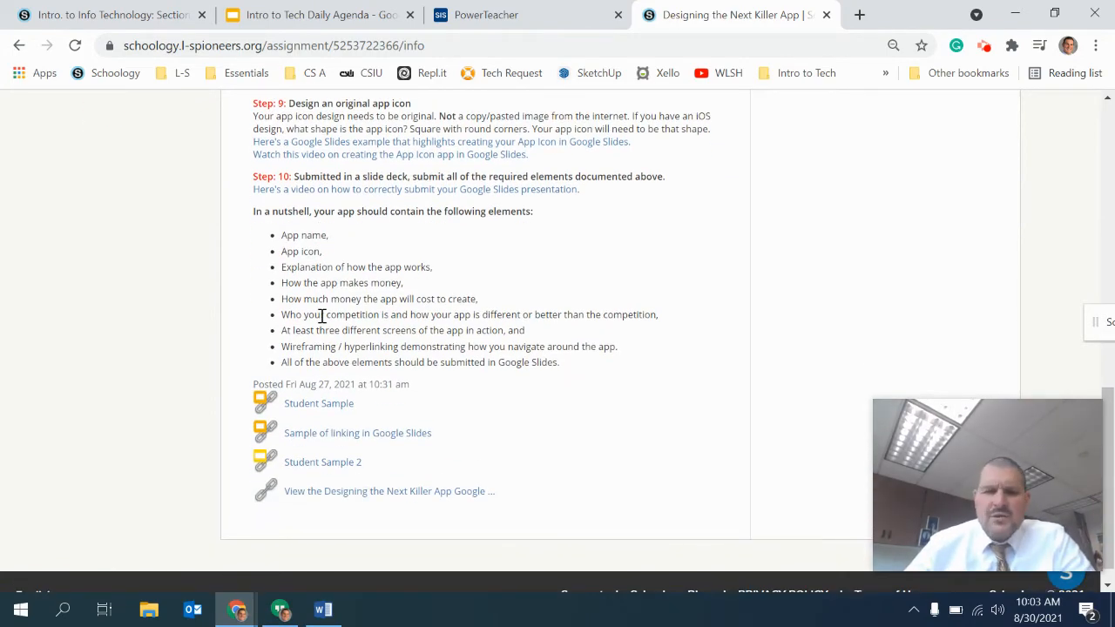
scroll("up", 3)
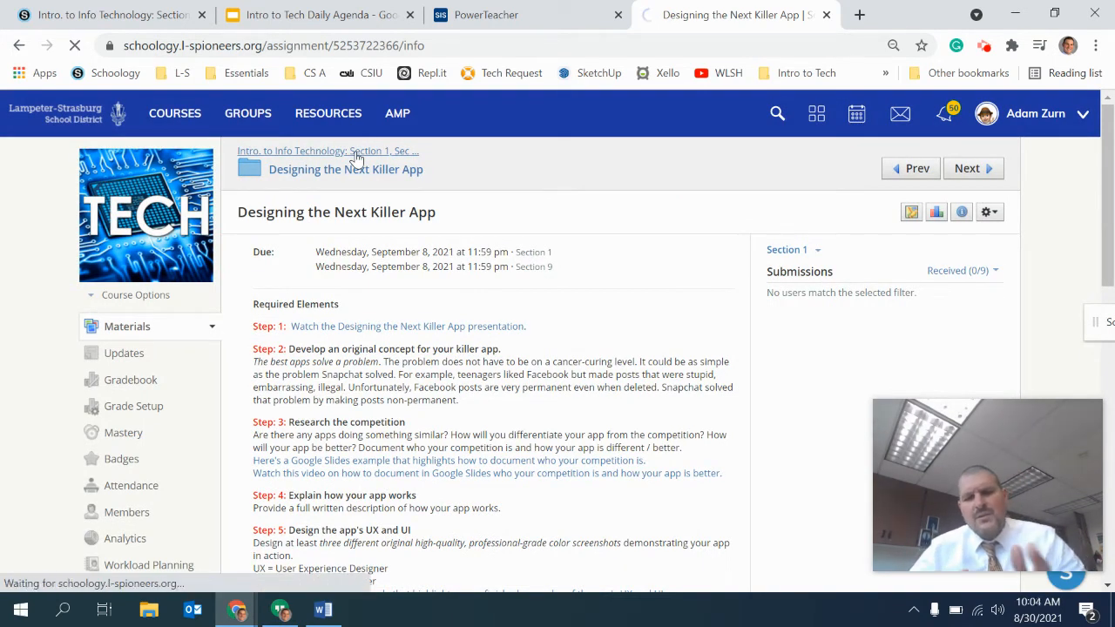
Go back to the course page via the breadcrumb and scroll to Important Documents.
left_click(327, 151)
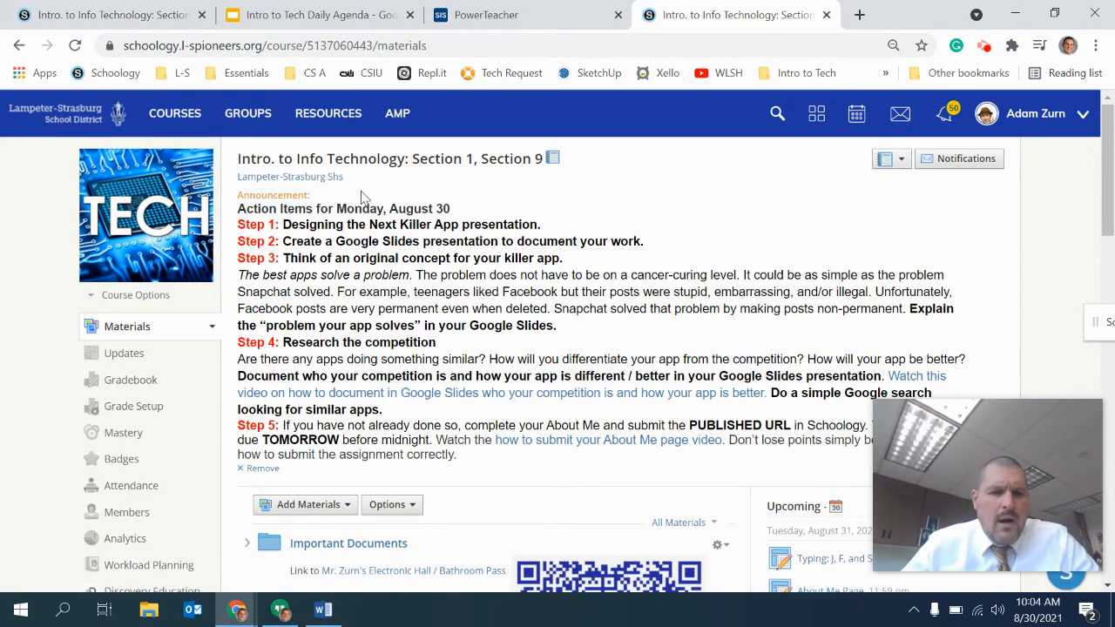
scroll("down", 3)
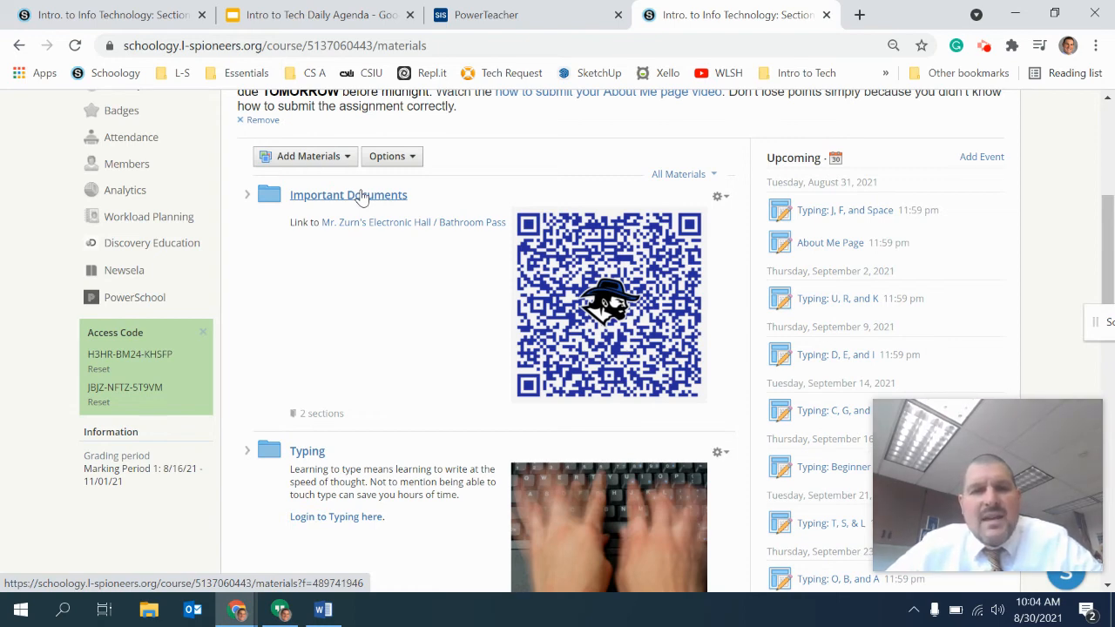
mouse_move(1008, 298)
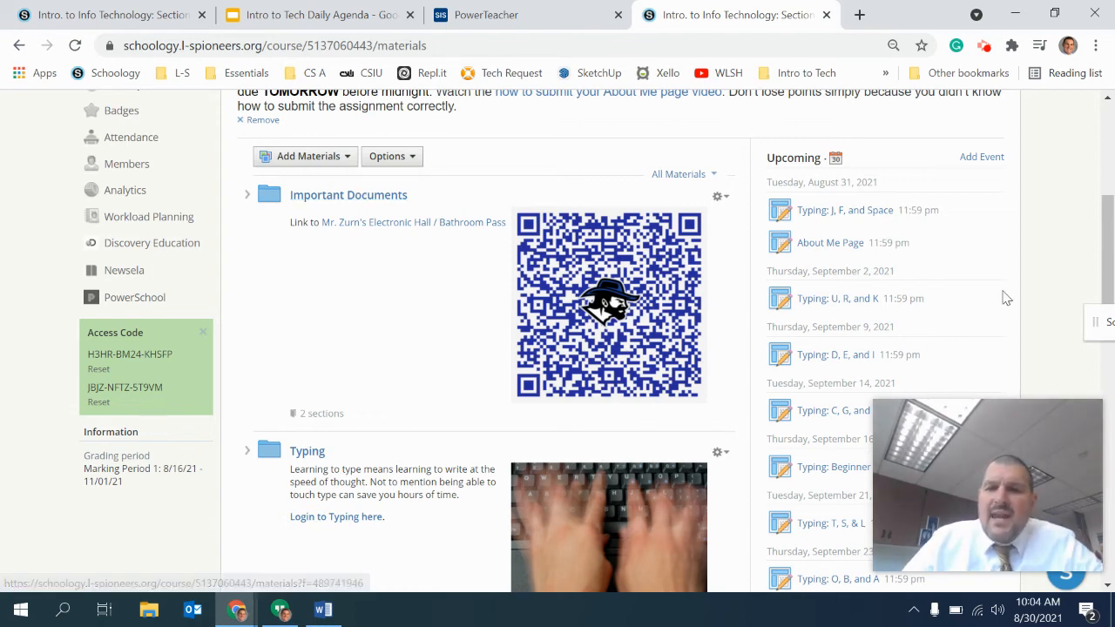